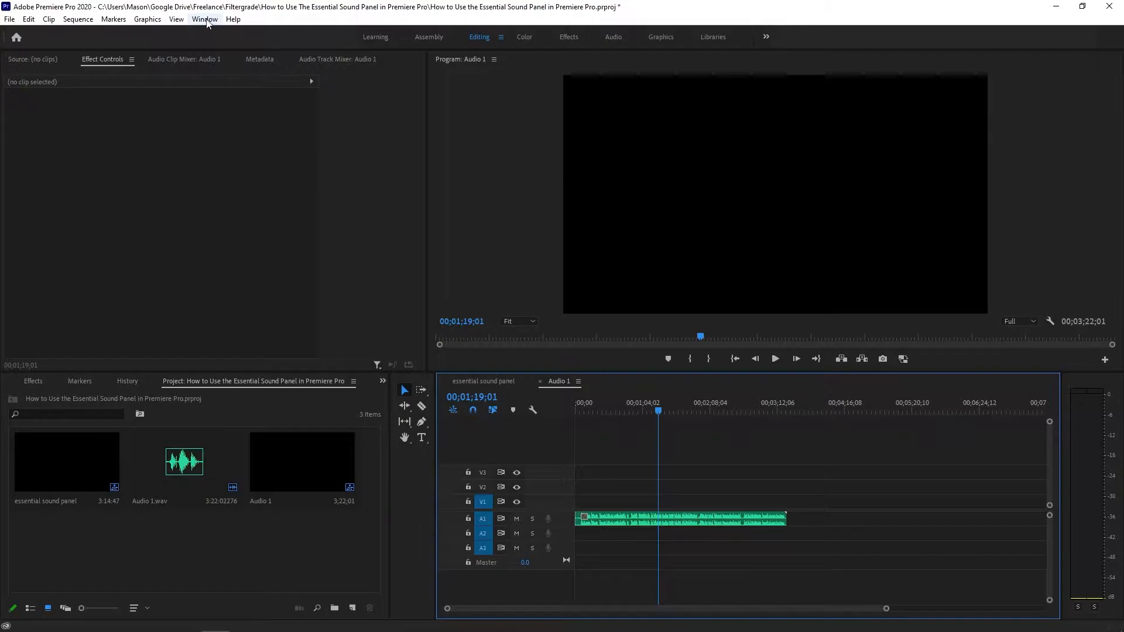
# - Show the Essential Sound panel from the Window menu
pyautogui.click(203, 18)
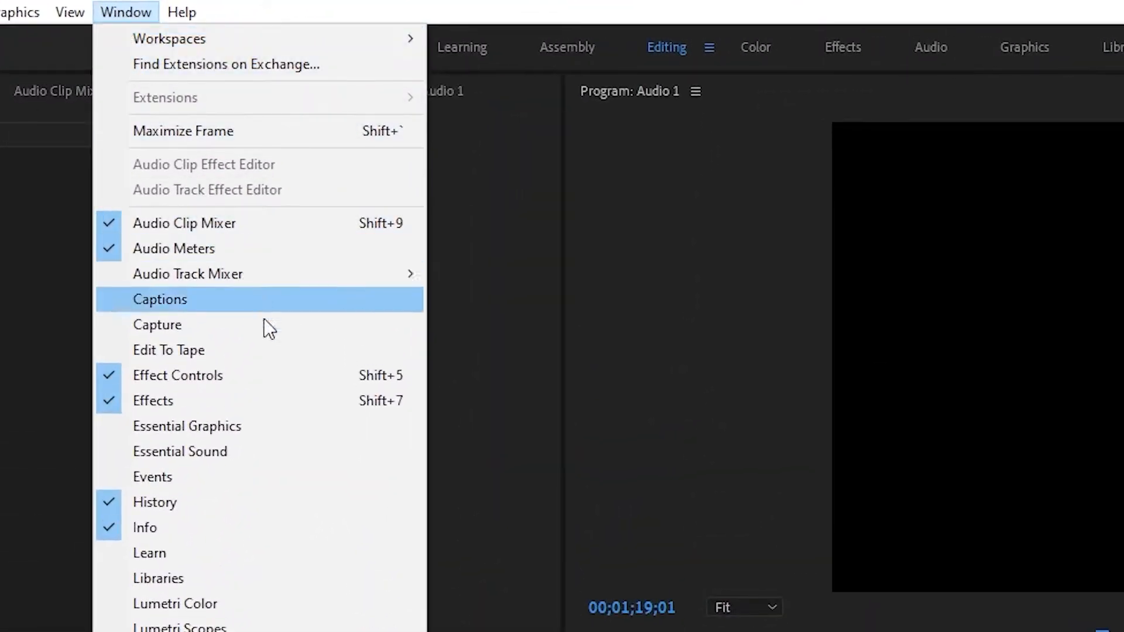
pyautogui.click(160, 298)
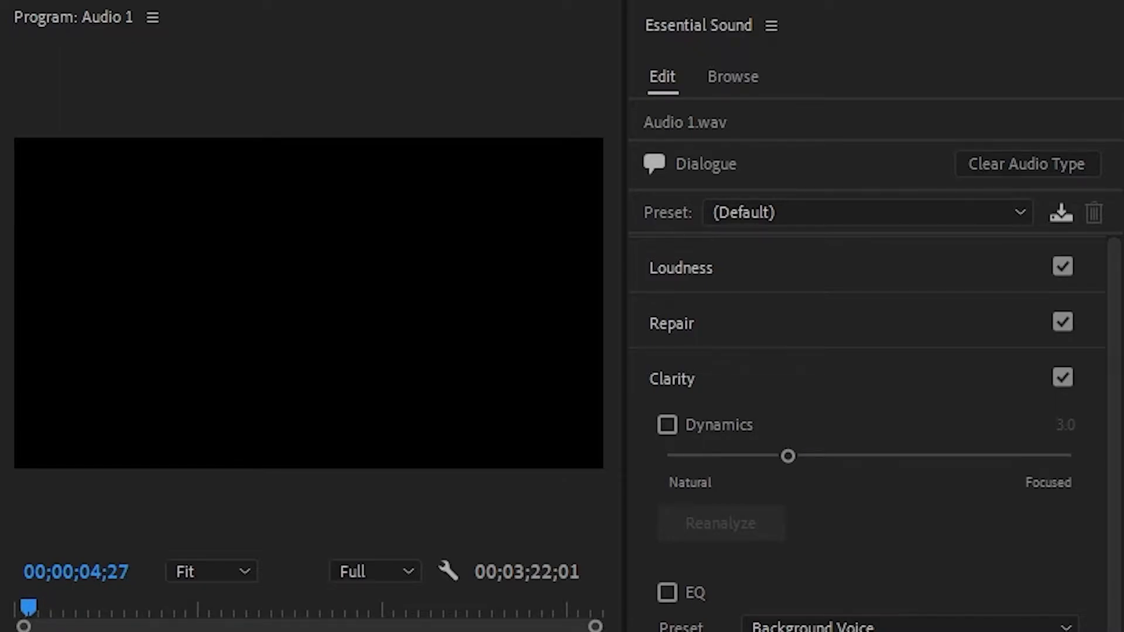
# - Try the From the Television preset on the dialogue, play it back and disable its EQ
pyautogui.click(864, 212)
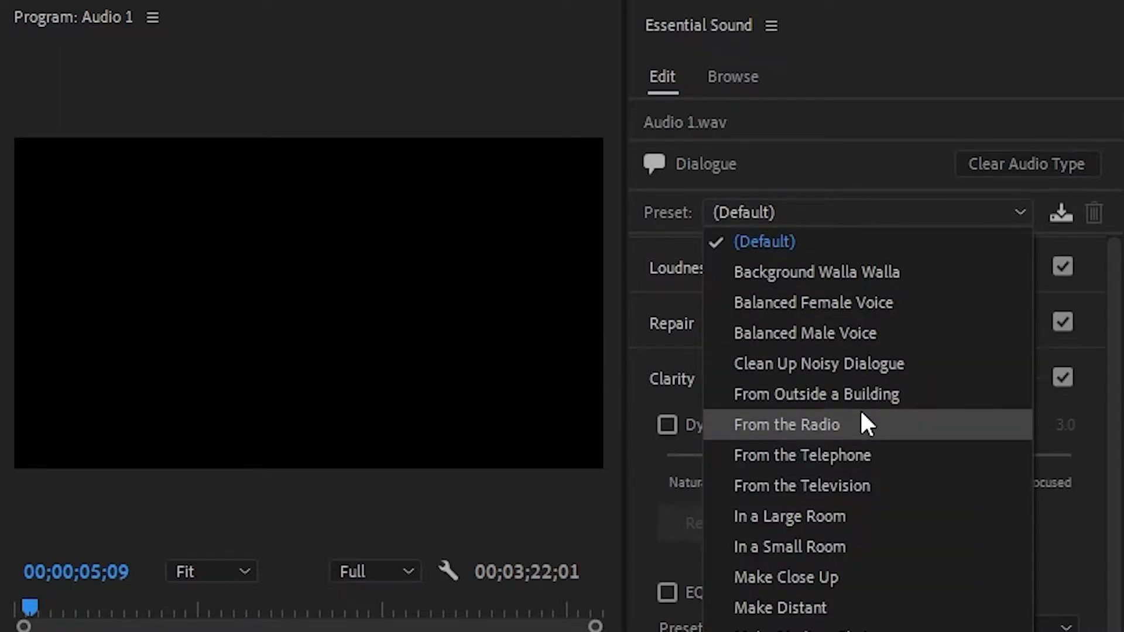
pyautogui.click(785, 424)
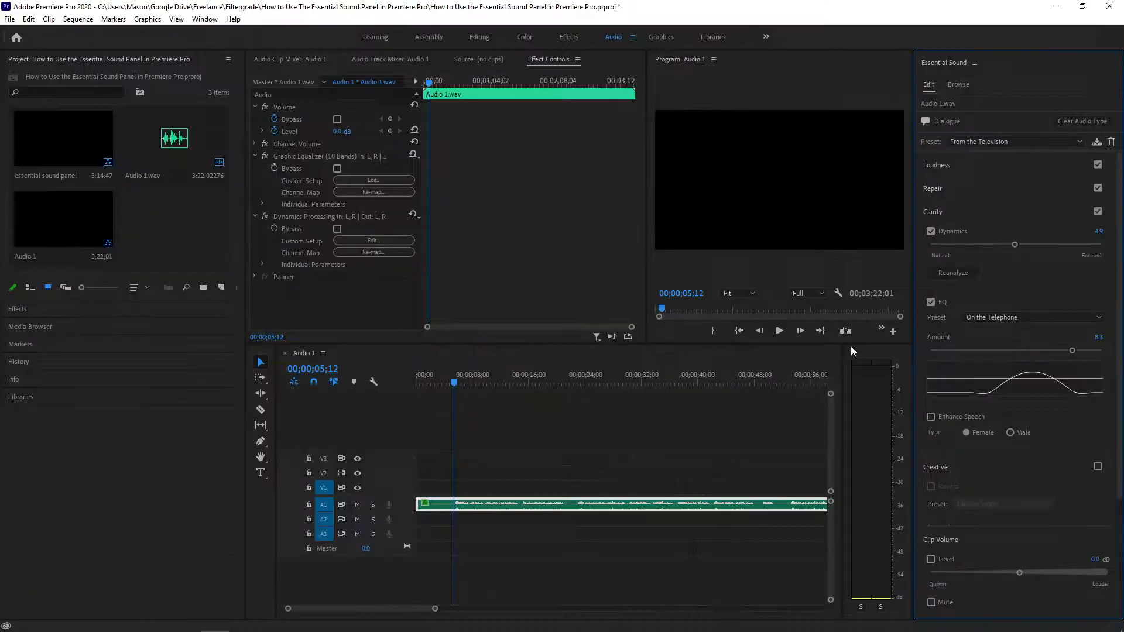
pyautogui.click(778, 330)
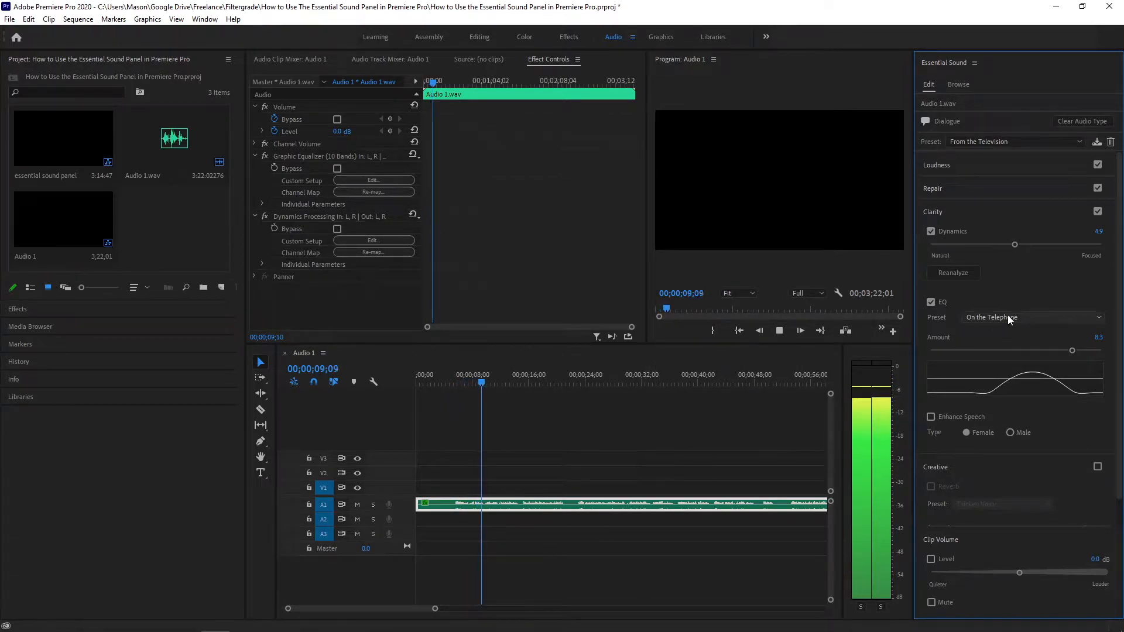
pyautogui.click(930, 302)
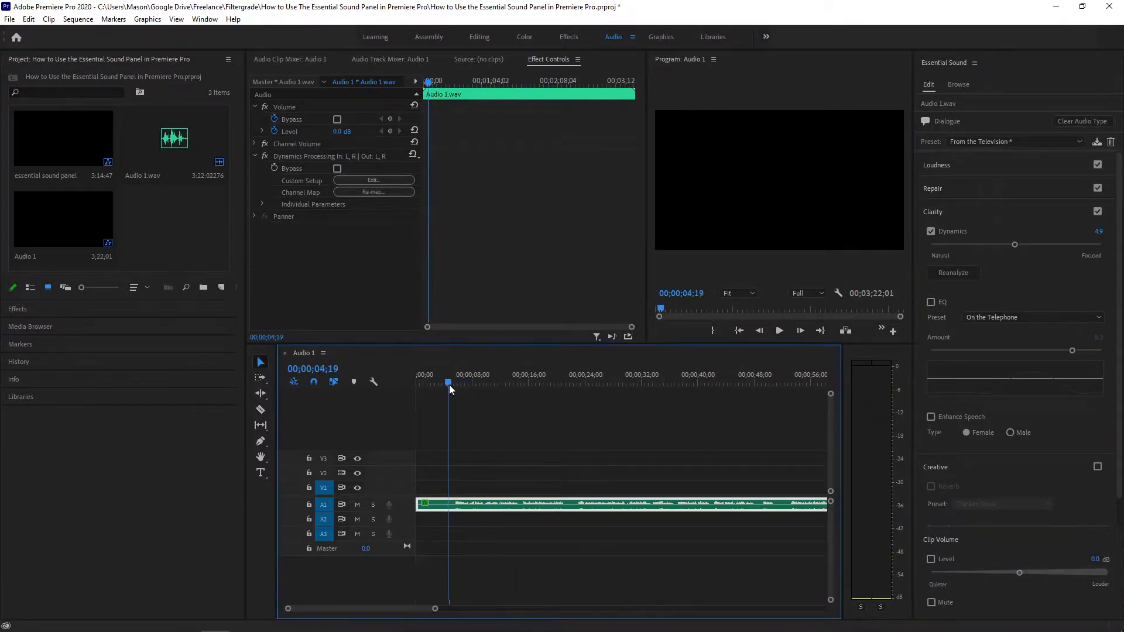
# - Clear and re-tag the clip as Dialogue, then apply the Balanced Male Voice preset
pyautogui.click(458, 375)
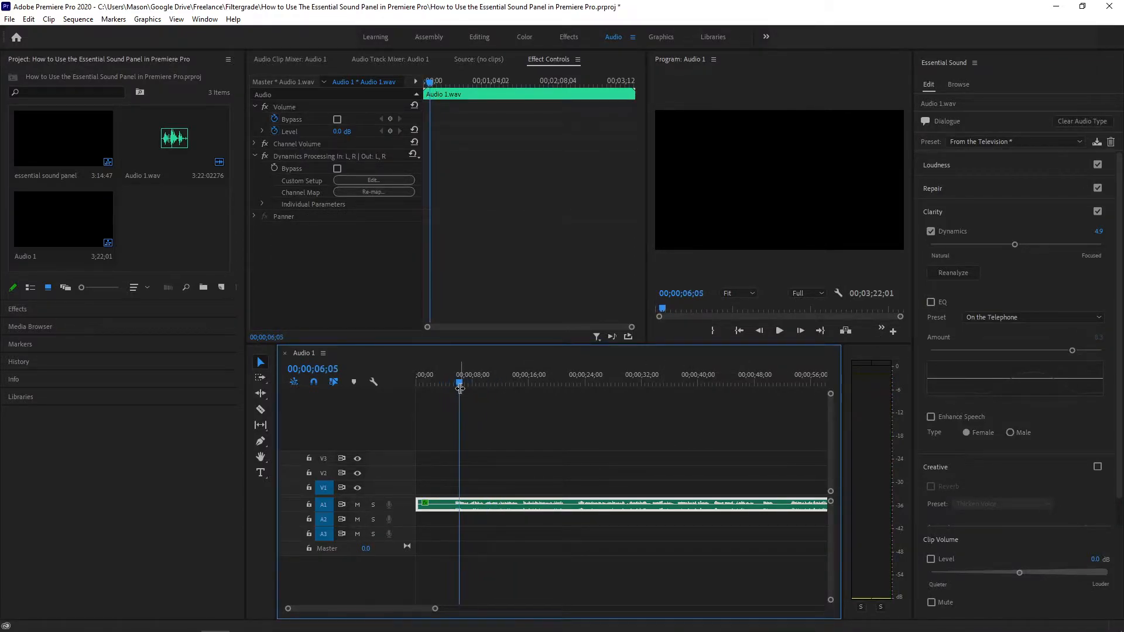
pyautogui.click(1081, 121)
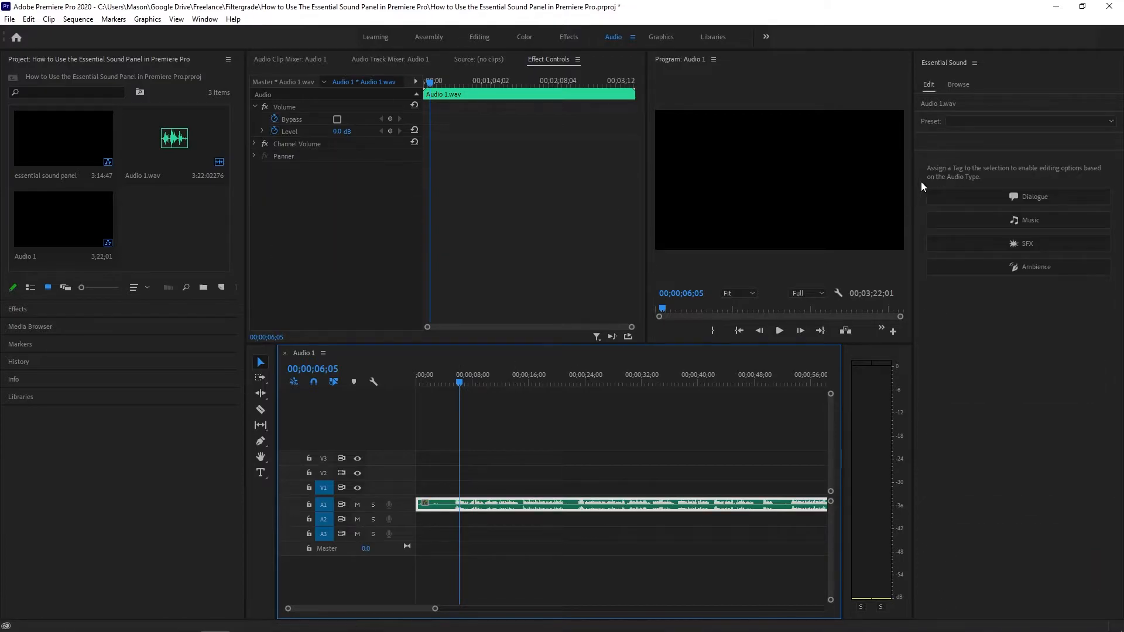
pyautogui.click(1016, 196)
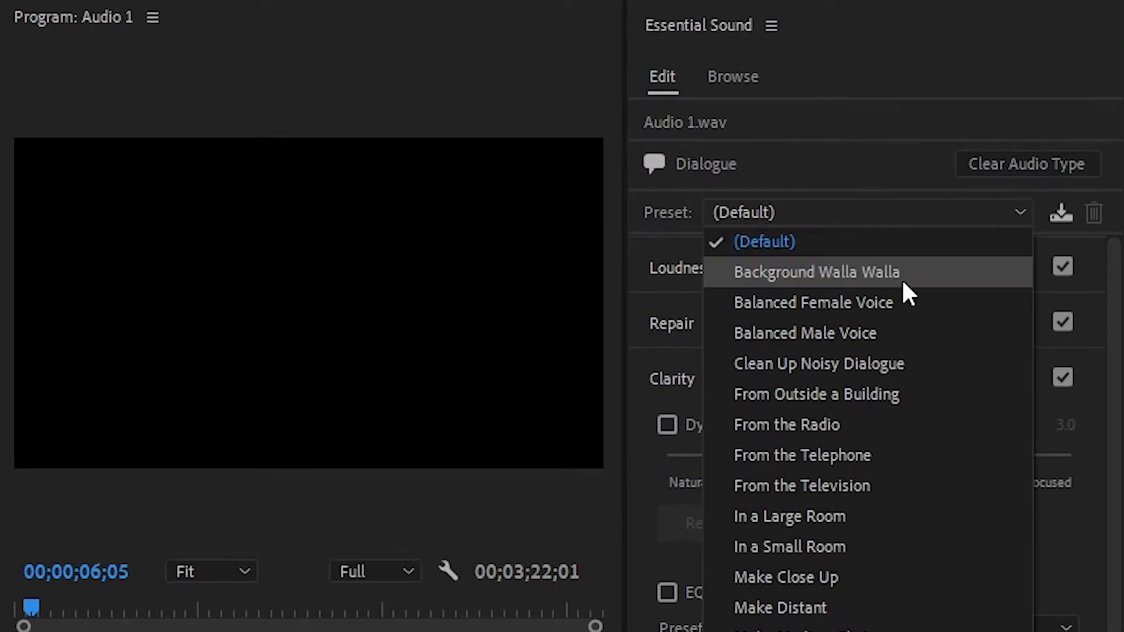
pyautogui.click(804, 332)
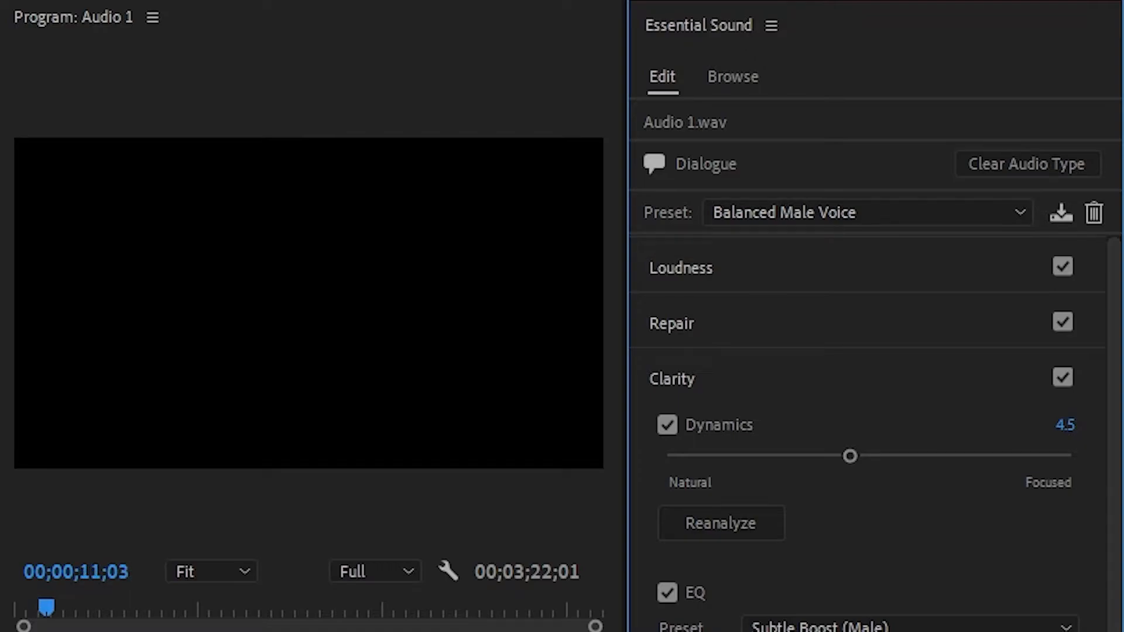
# - Auto-match the dialogue clip's loudness
pyautogui.click(679, 266)
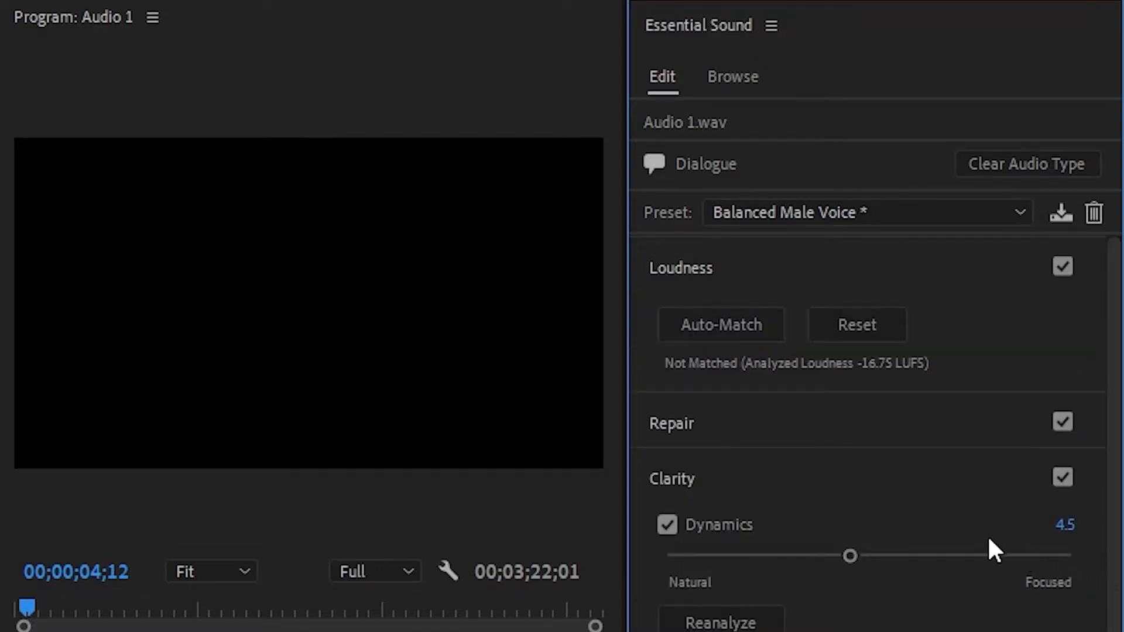
pyautogui.click(719, 324)
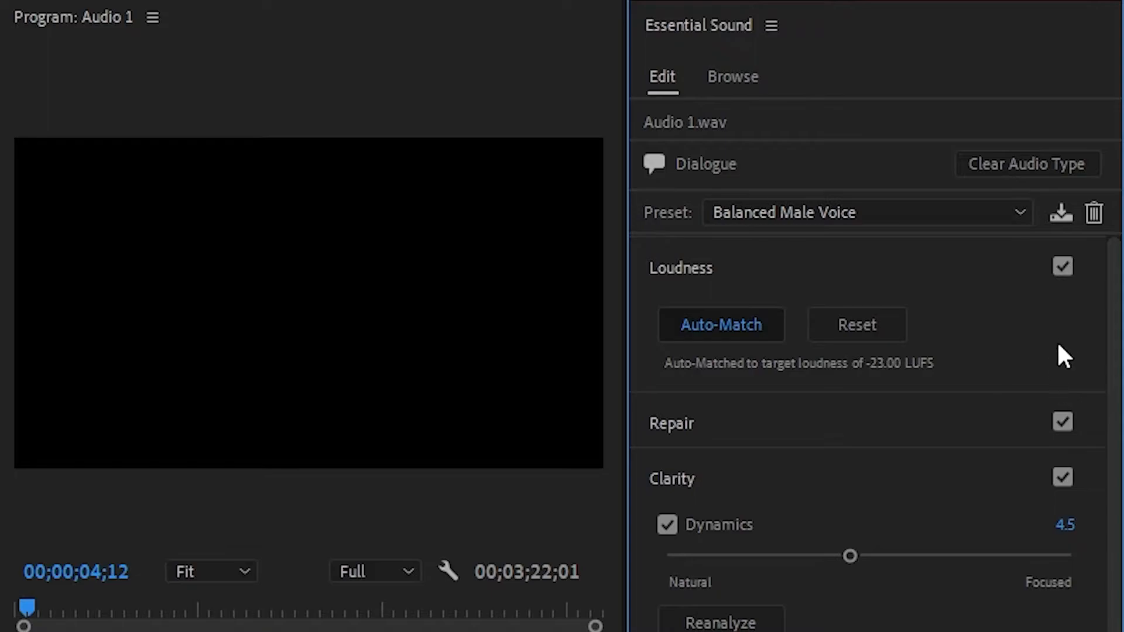
pyautogui.click(680, 266)
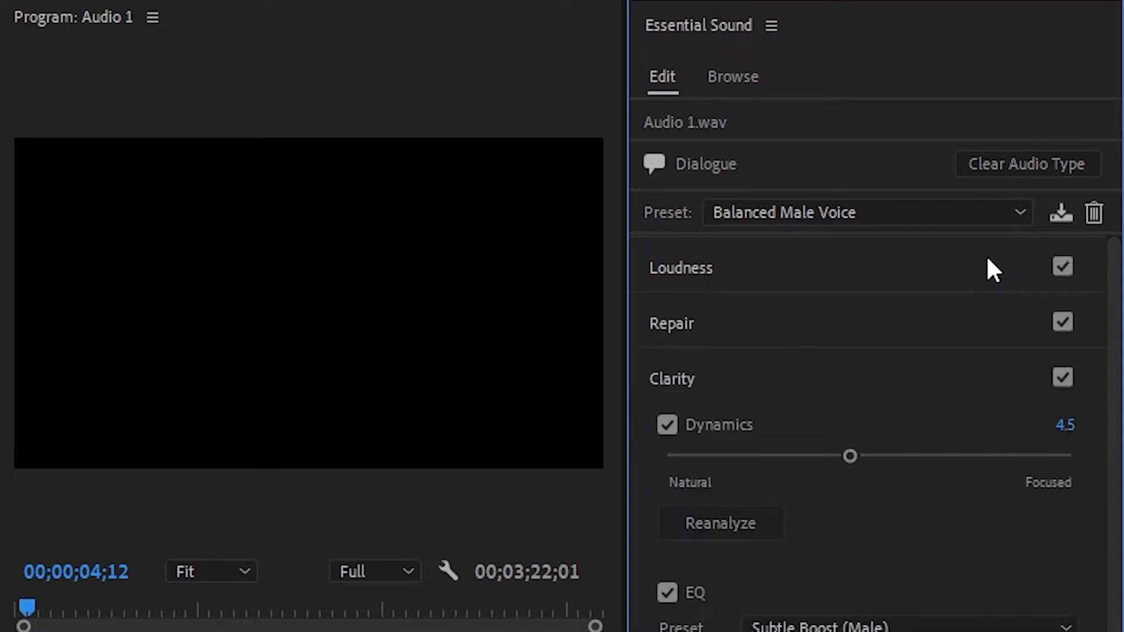
# - Enable Reduce Rumble (4.0) and Reduce Noise (2.4) in the Repair section
pyautogui.click(671, 323)
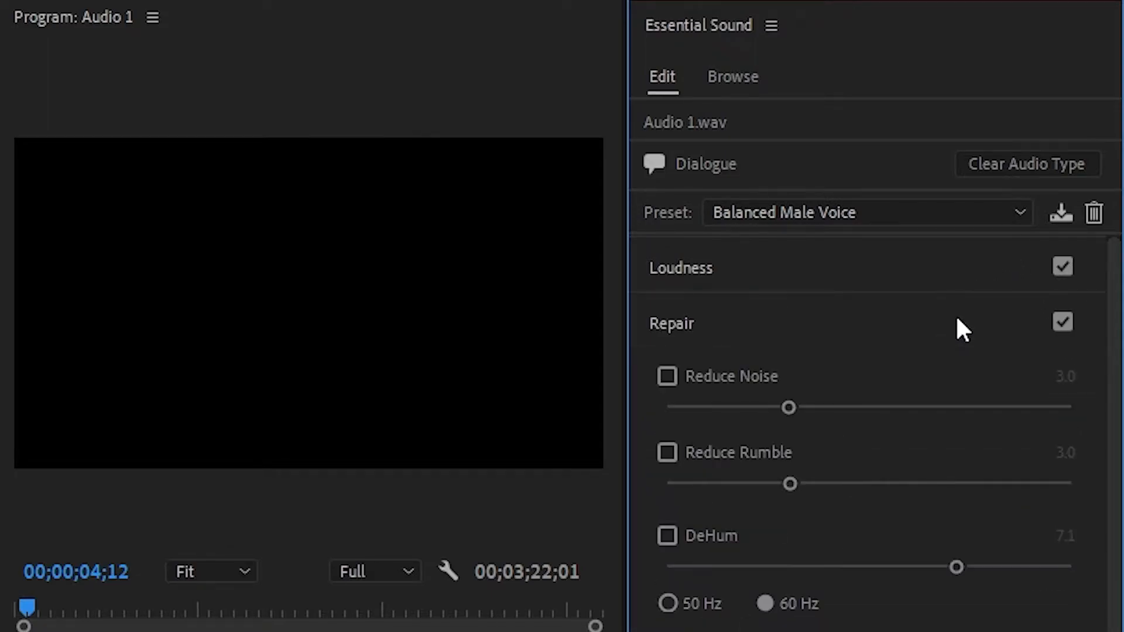
pyautogui.moveTo(790, 493)
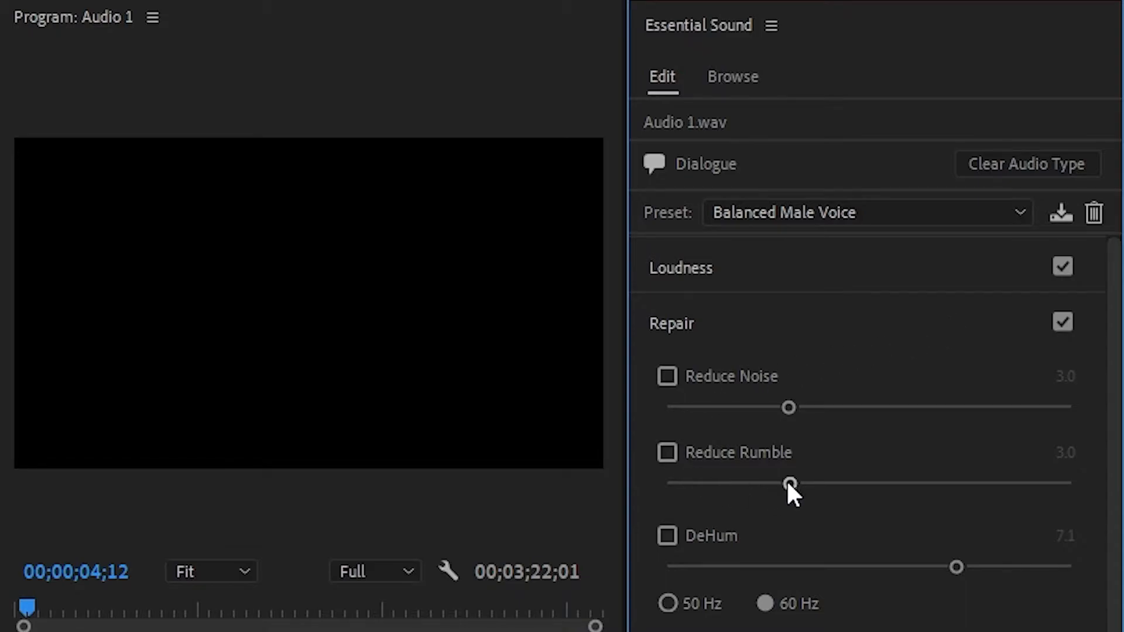
pyautogui.click(666, 452)
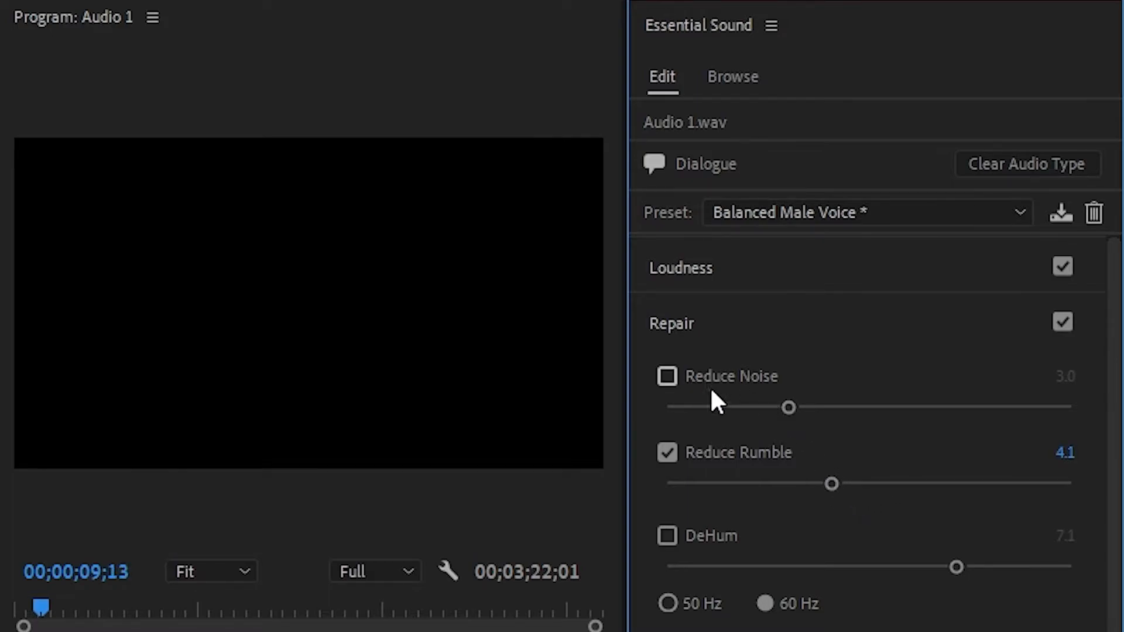
pyautogui.click(666, 375)
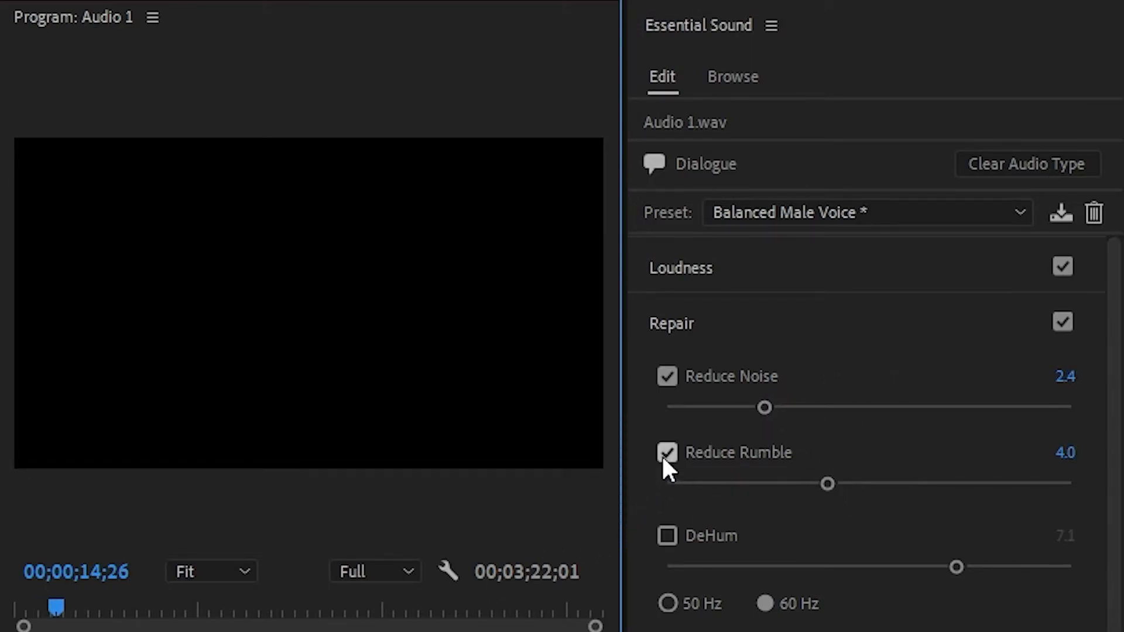
pyautogui.scroll(-3)
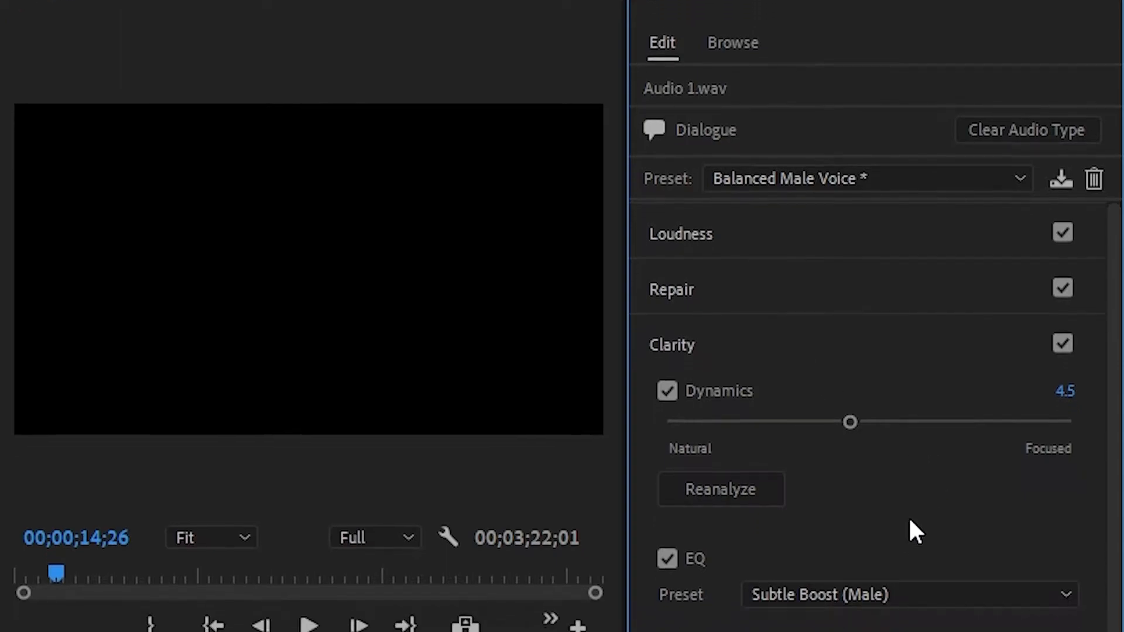
pyautogui.scroll(-3)
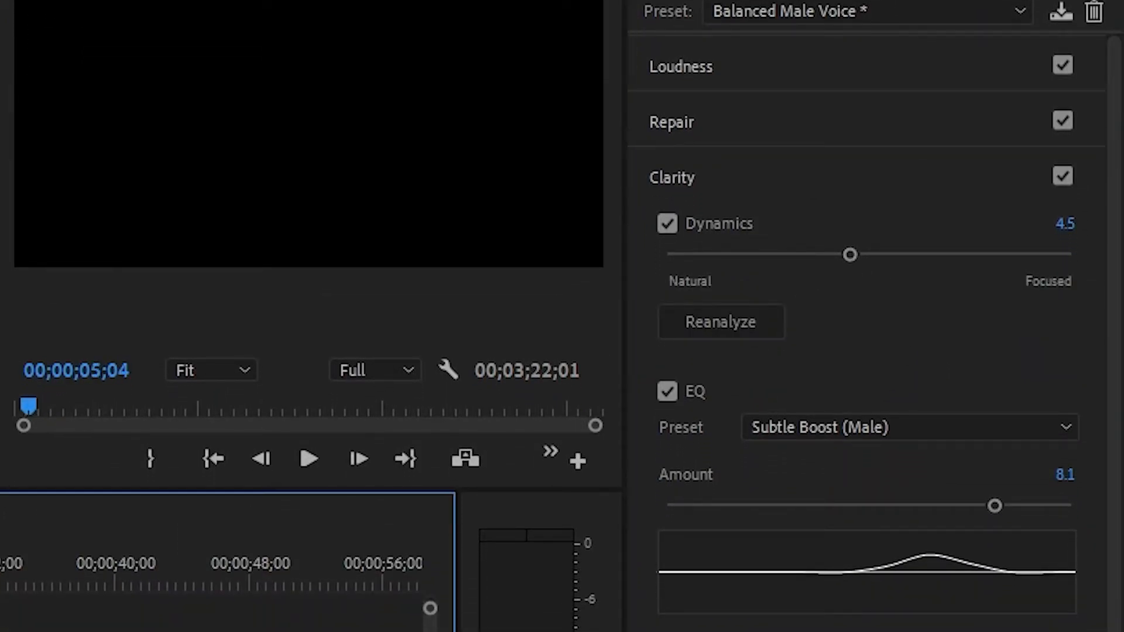
pyautogui.click(308, 458)
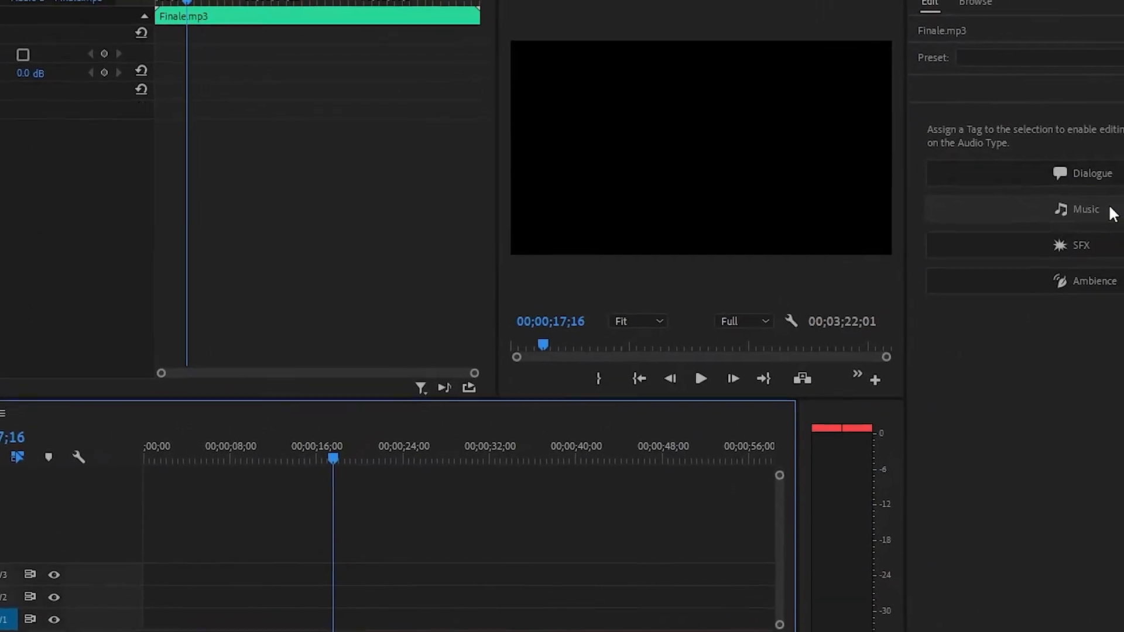
# - Tag Finale.mp3 as Music, auto-match its loudness and apply Duck against everything
pyautogui.click(1085, 208)
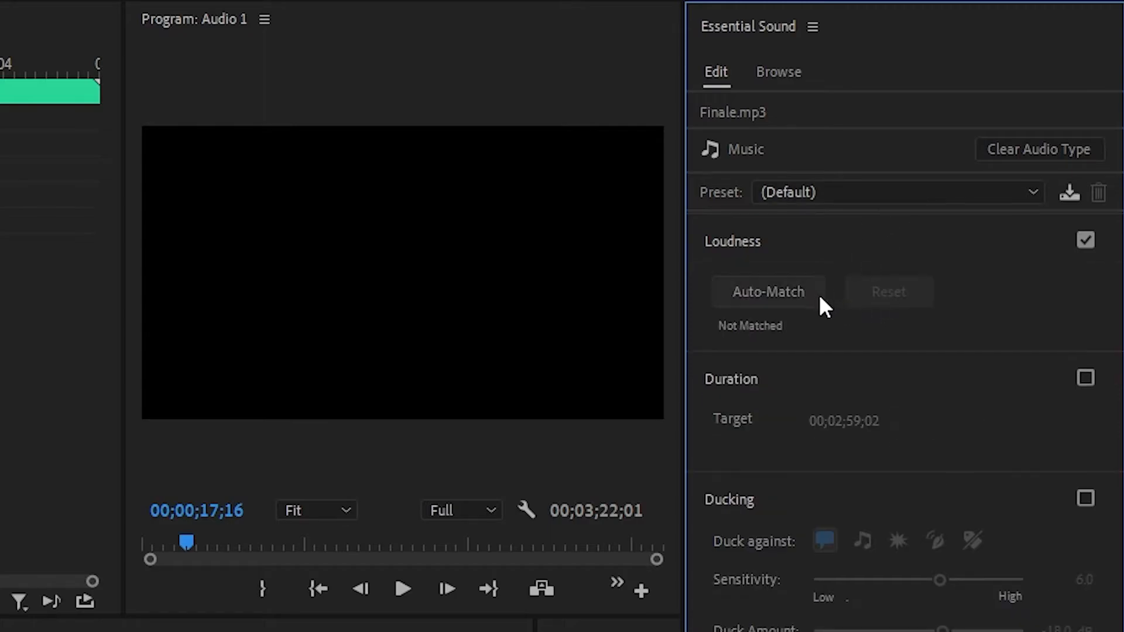
pyautogui.click(767, 291)
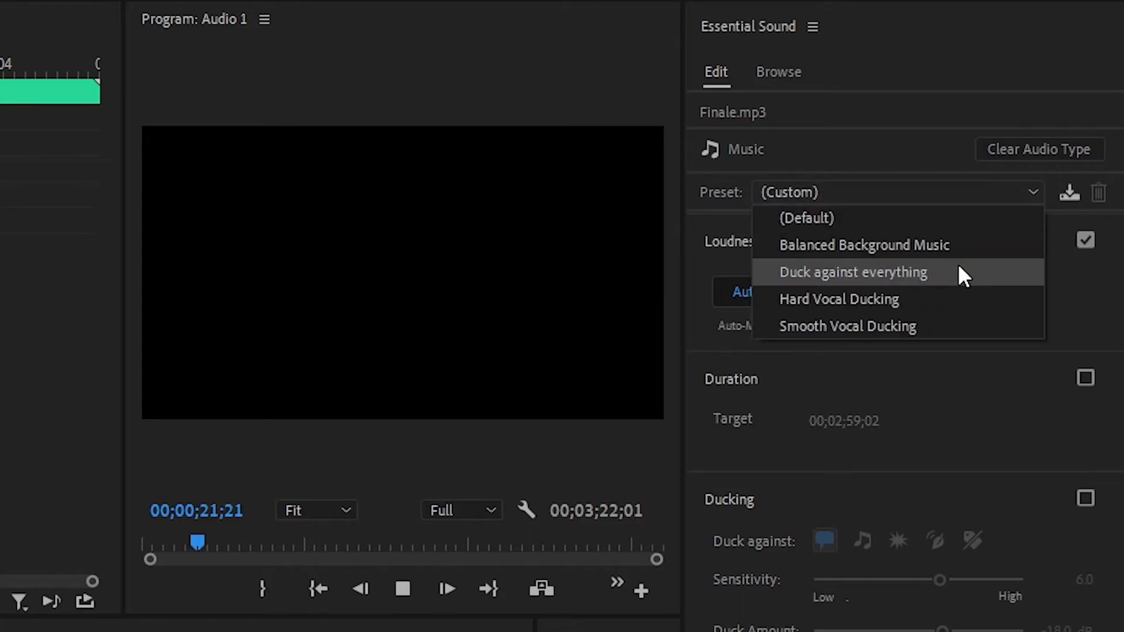
pyautogui.click(852, 272)
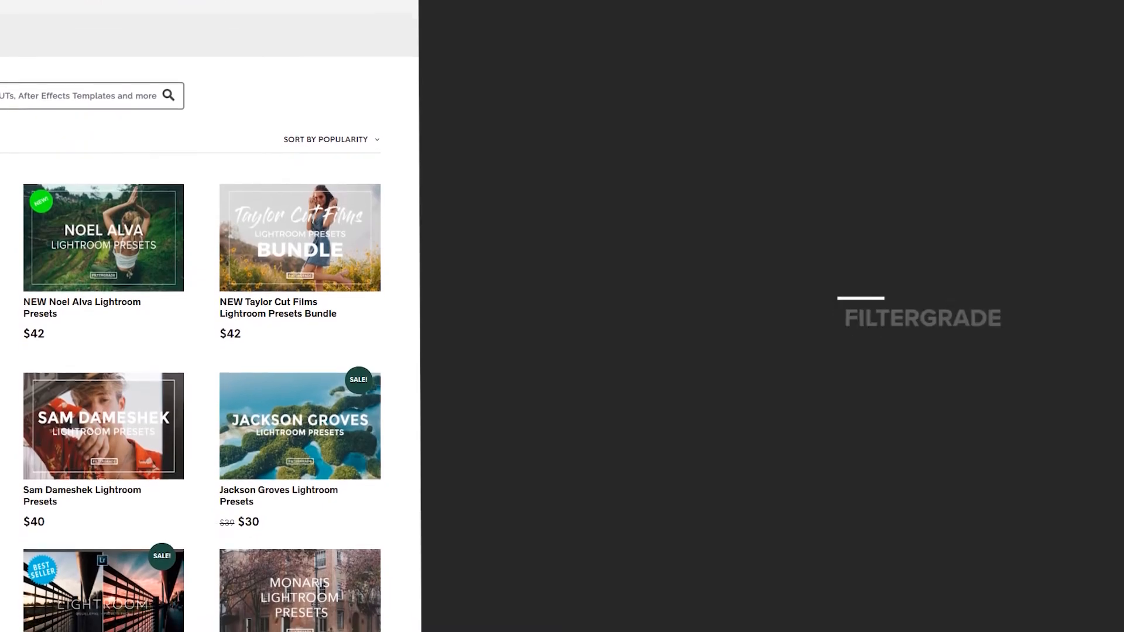
pyautogui.scroll(-3)
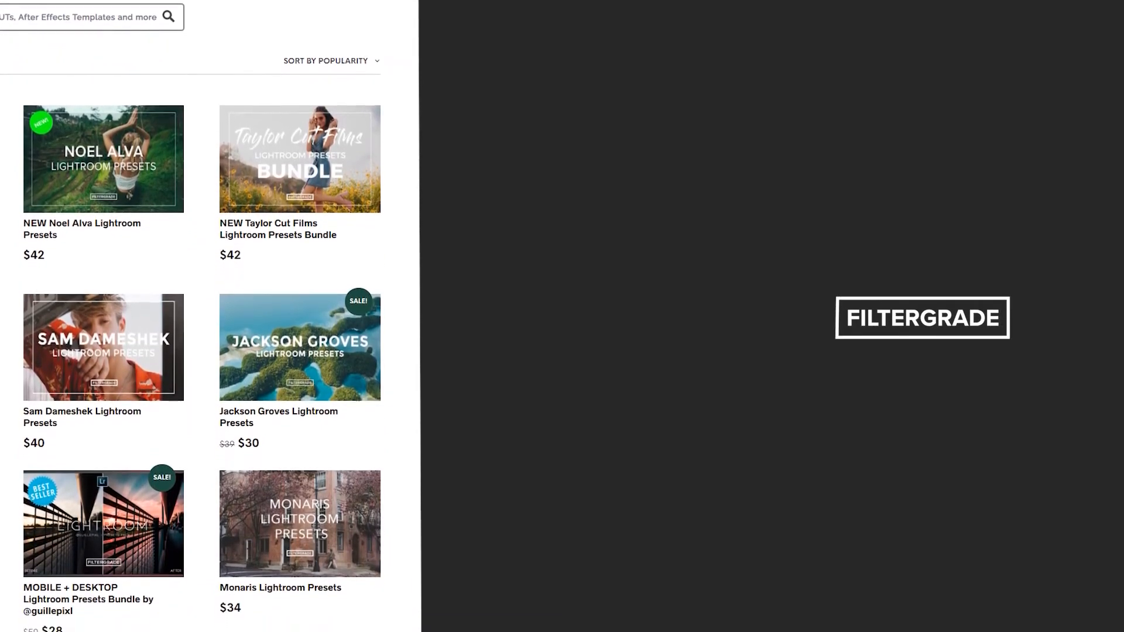
pyautogui.scroll(-3)
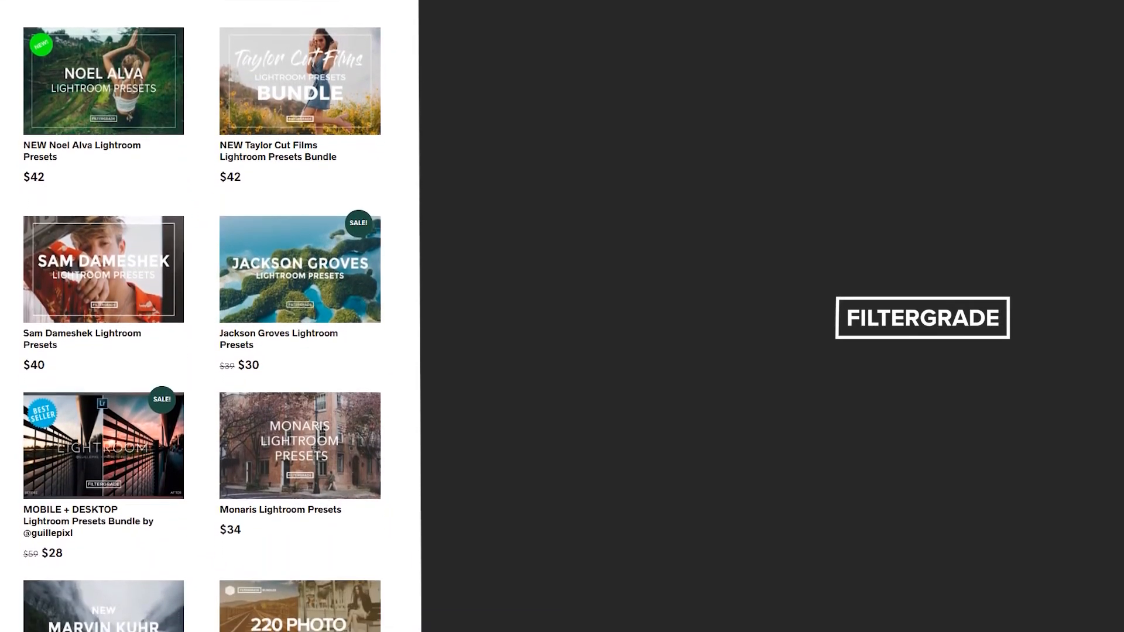
pyautogui.scroll(-3)
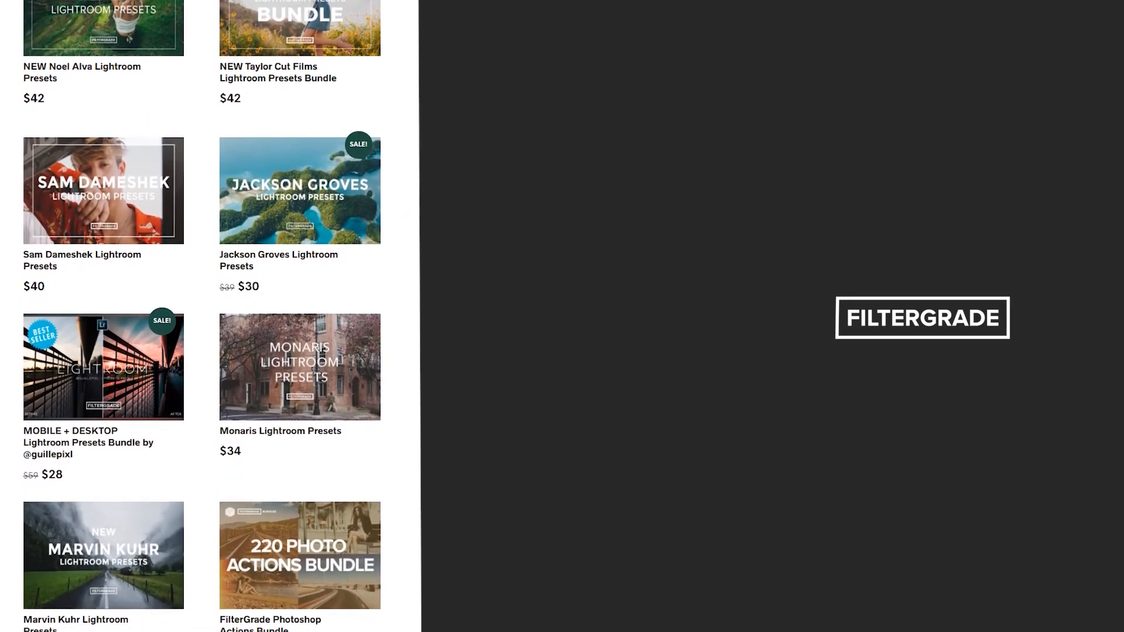
pyautogui.scroll(-3)
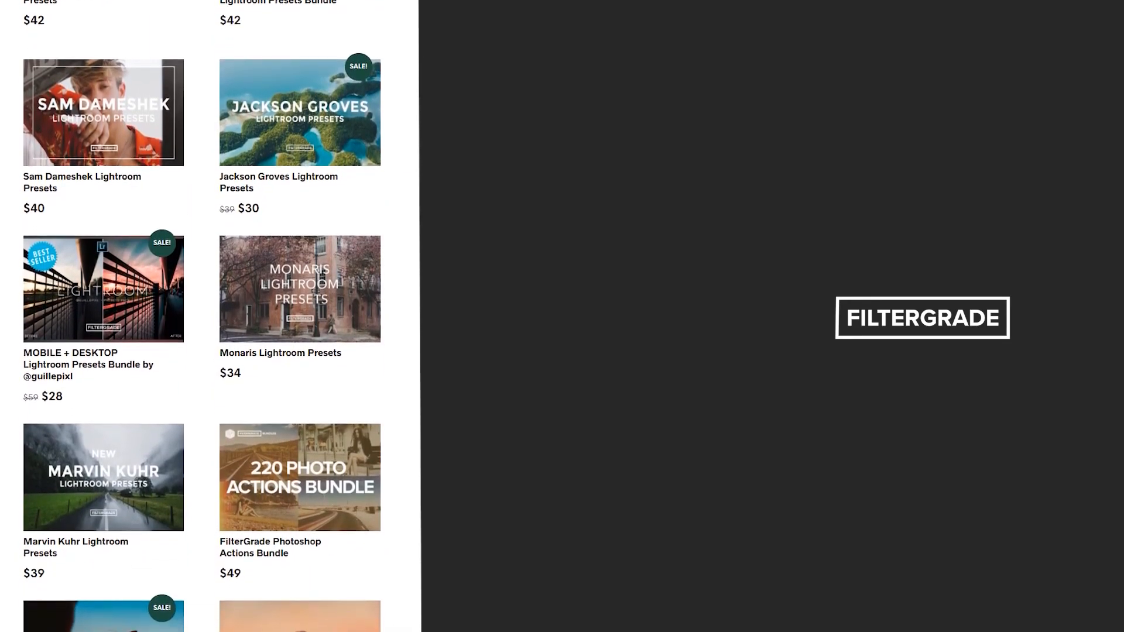
pyautogui.scroll(-3)
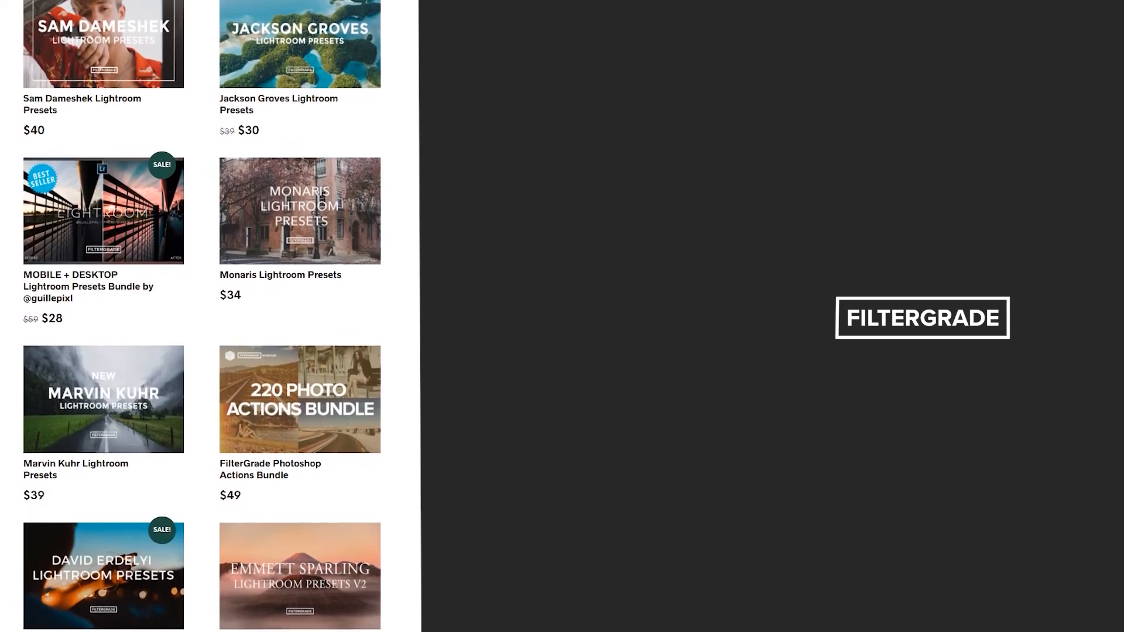
pyautogui.scroll(-3)
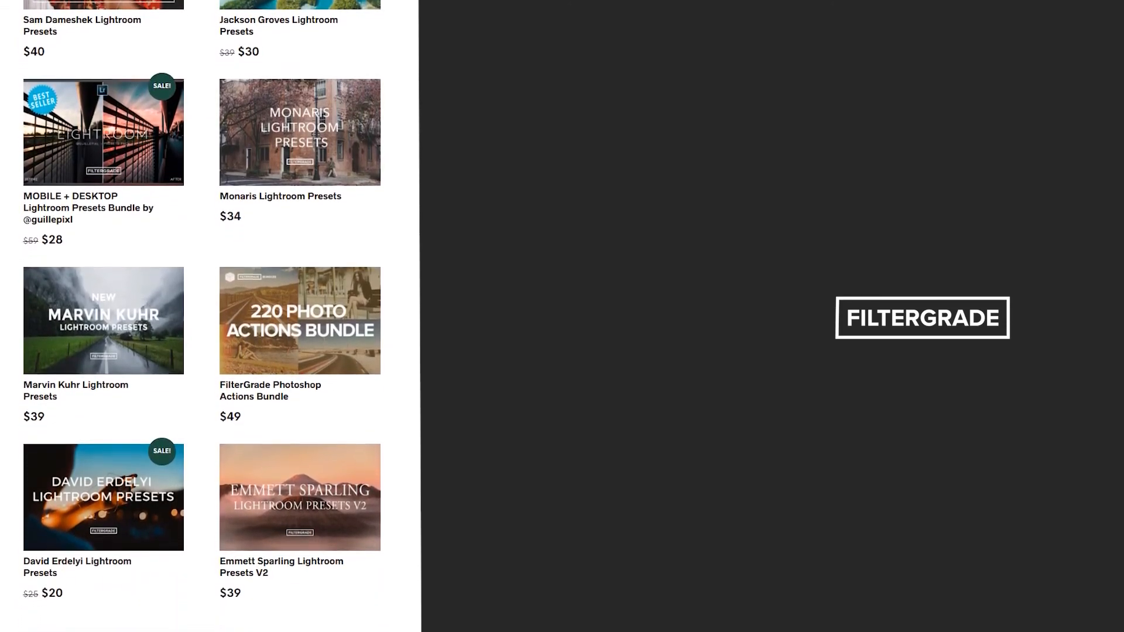